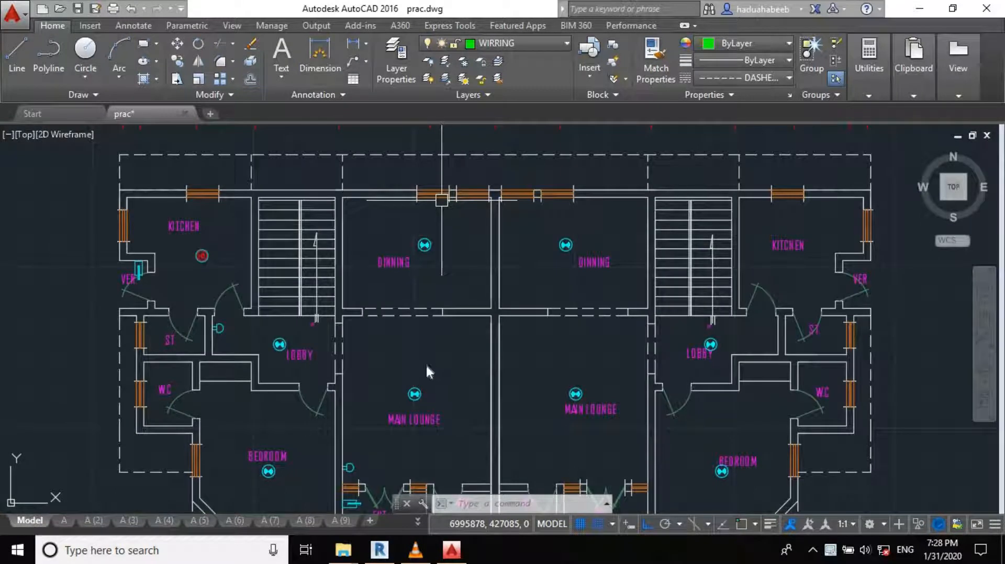
mouse_move(87, 343)
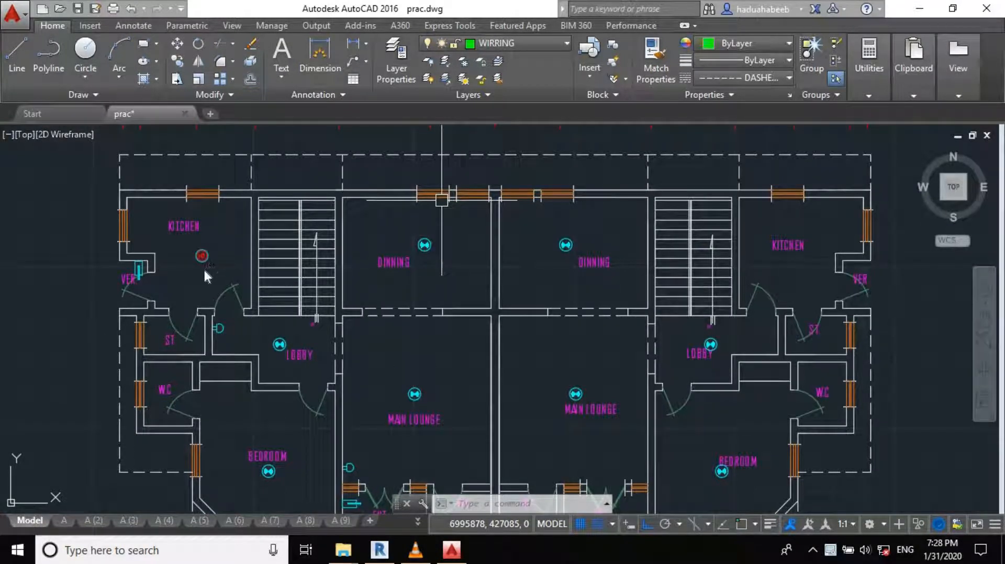
mouse_move(218, 272)
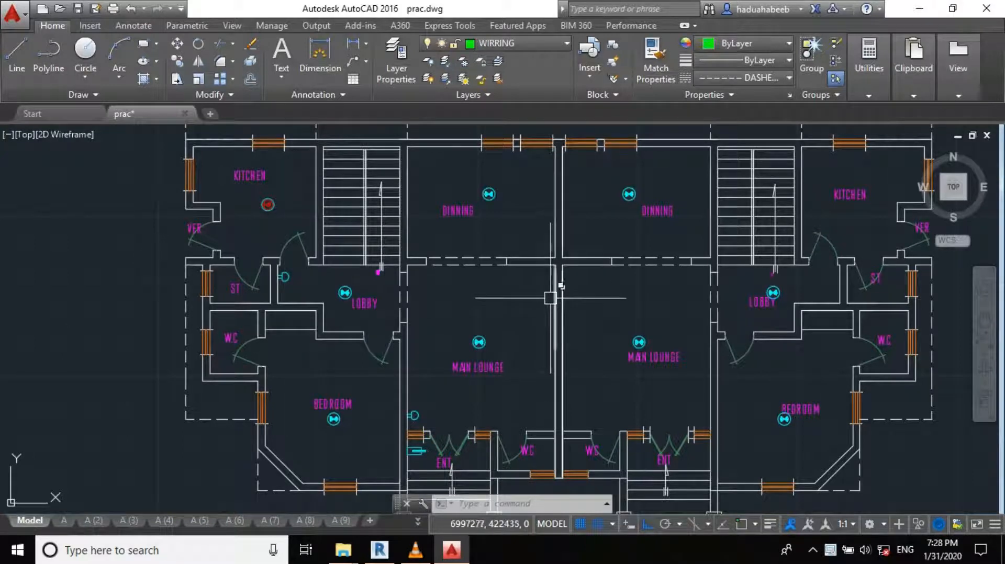
mouse_move(467, 303)
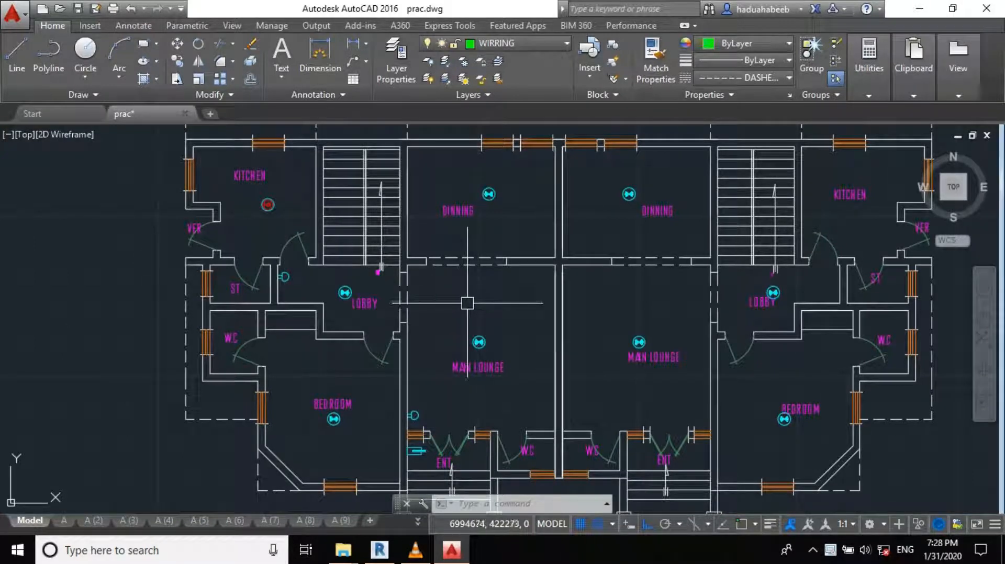
mouse_move(467, 308)
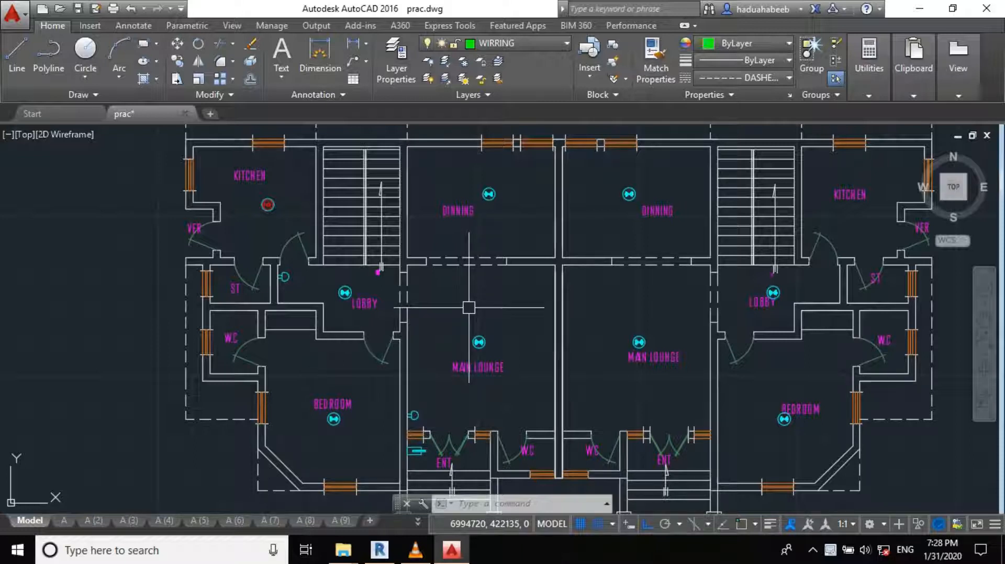
mouse_move(324, 269)
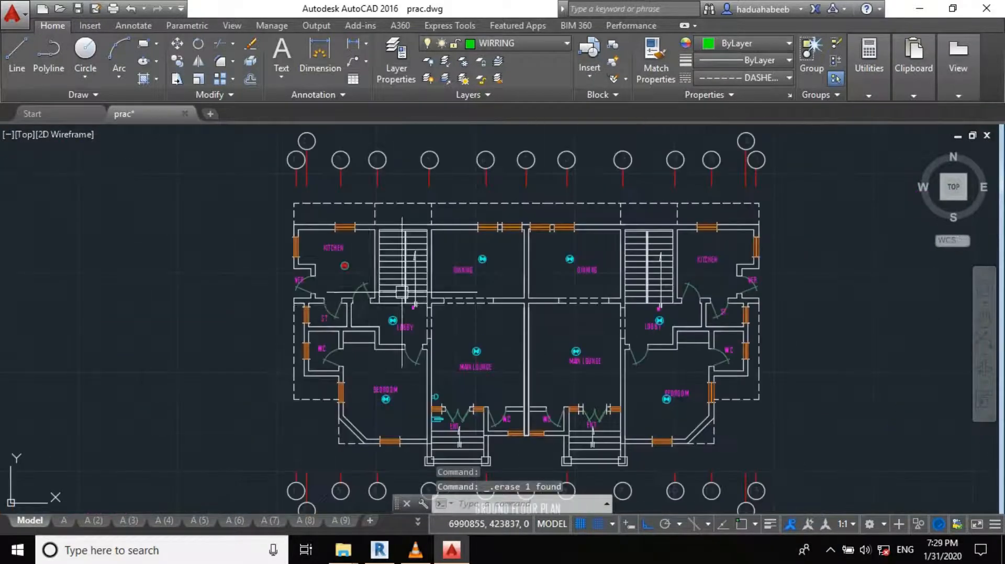
Step: Start copying the break-glass call point symbol from the legend toward the lobby wall (CO)
scroll("down", 3)
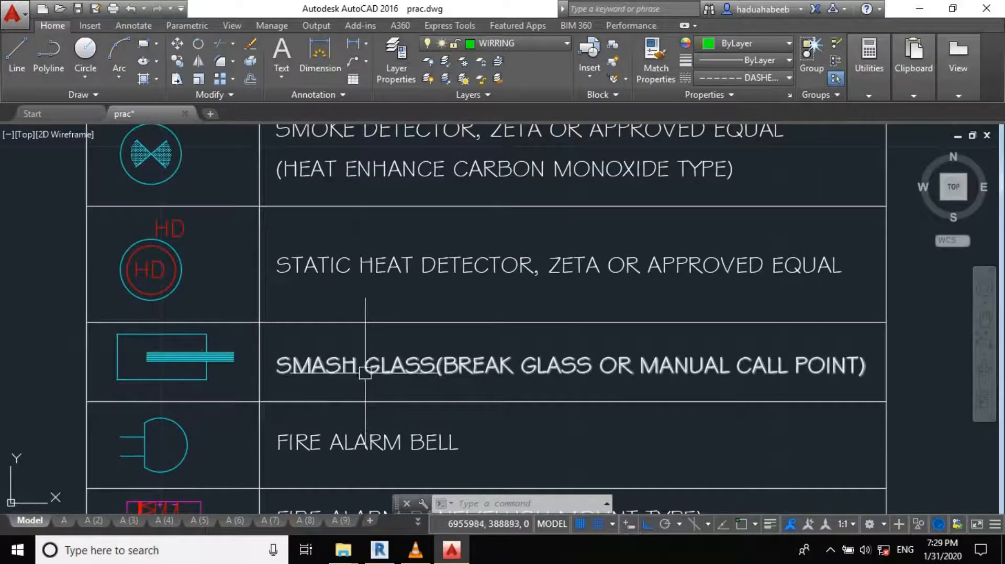
left_click(161, 357)
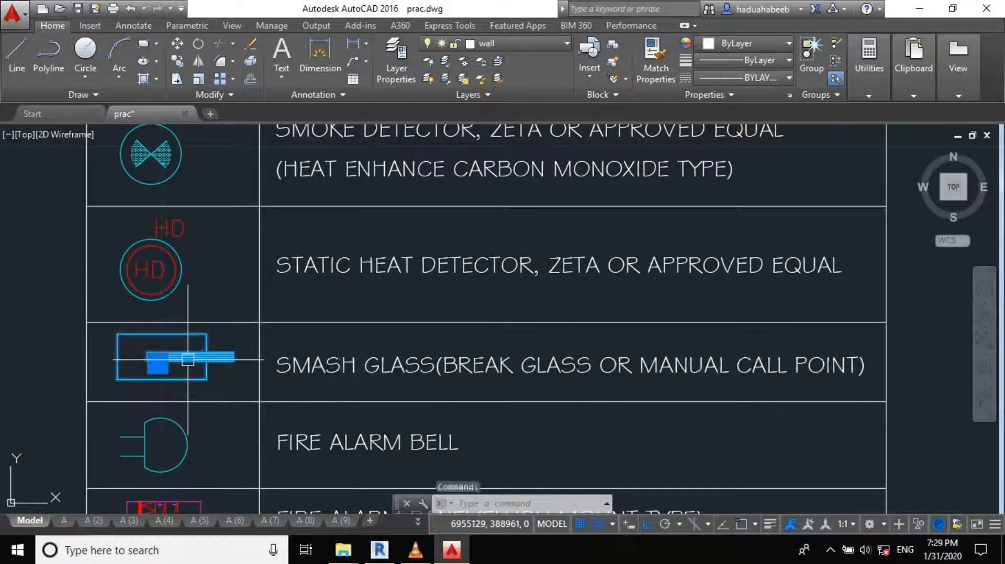
type("co")
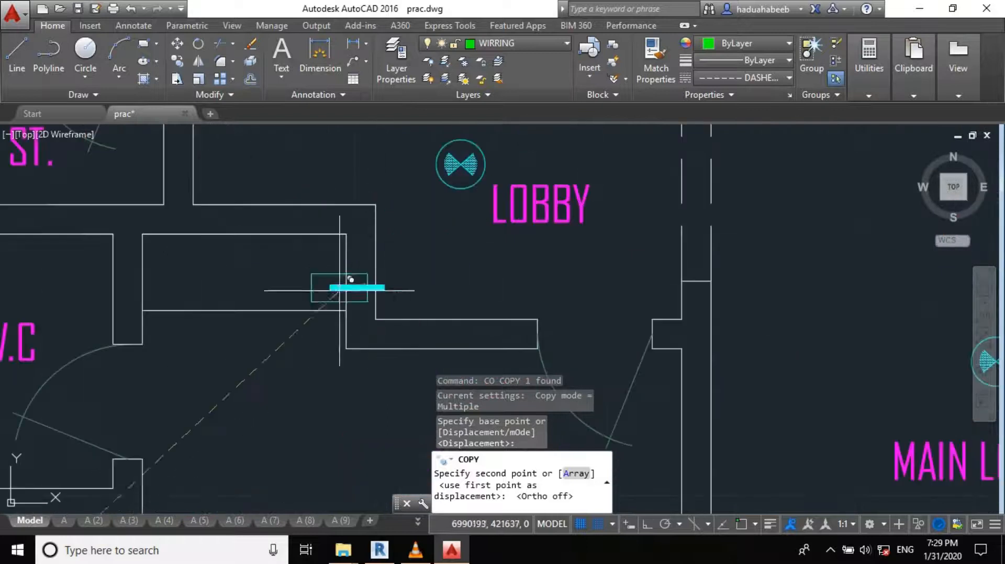
Step: Zoom the view toward the VER. wall where the vertical call point goes
scroll("down", 3)
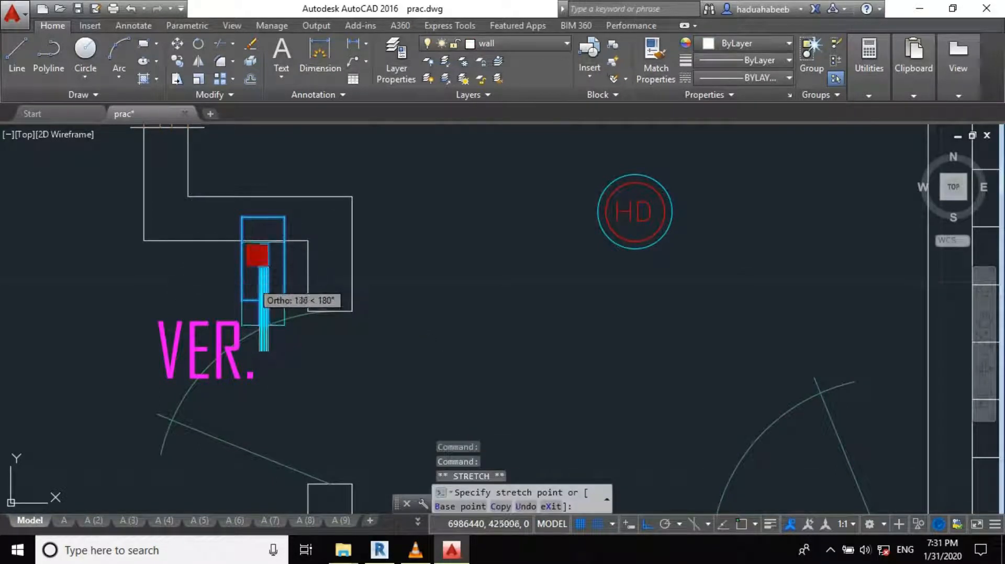
Step: Copy the call point (CO) to the upper floor plan beside the stairwells and lobby
type("COPY")
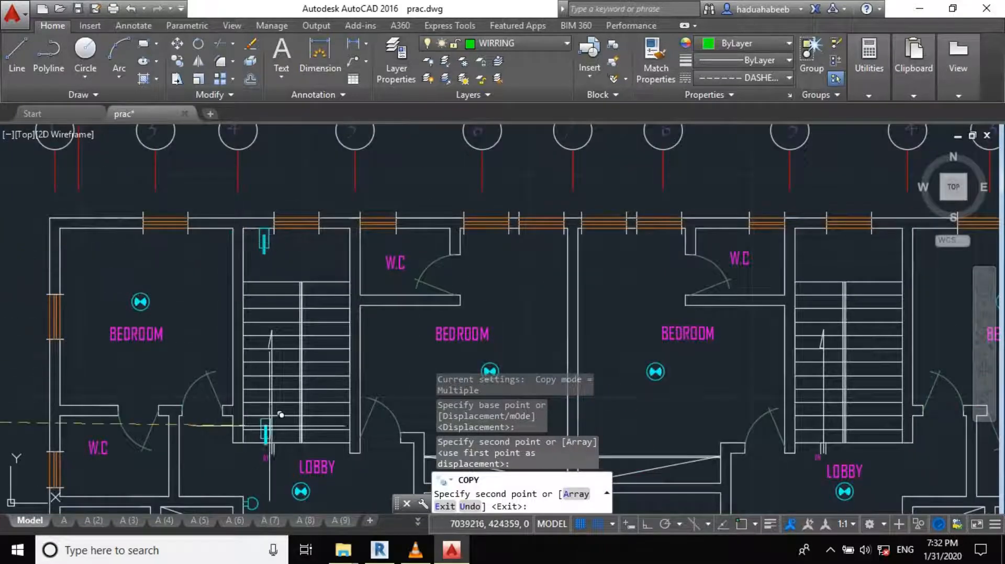
mouse_move(298, 455)
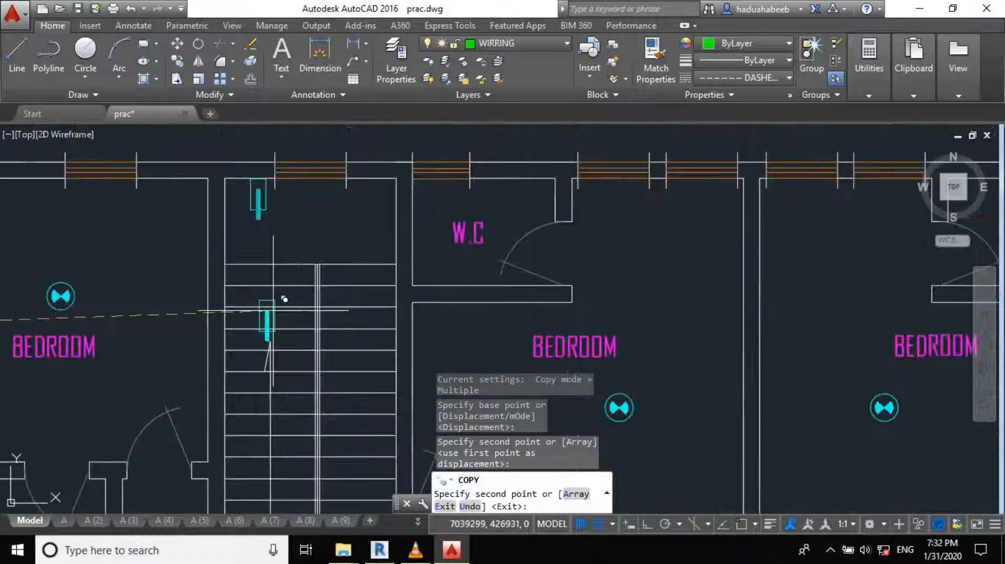
scroll("down", 3)
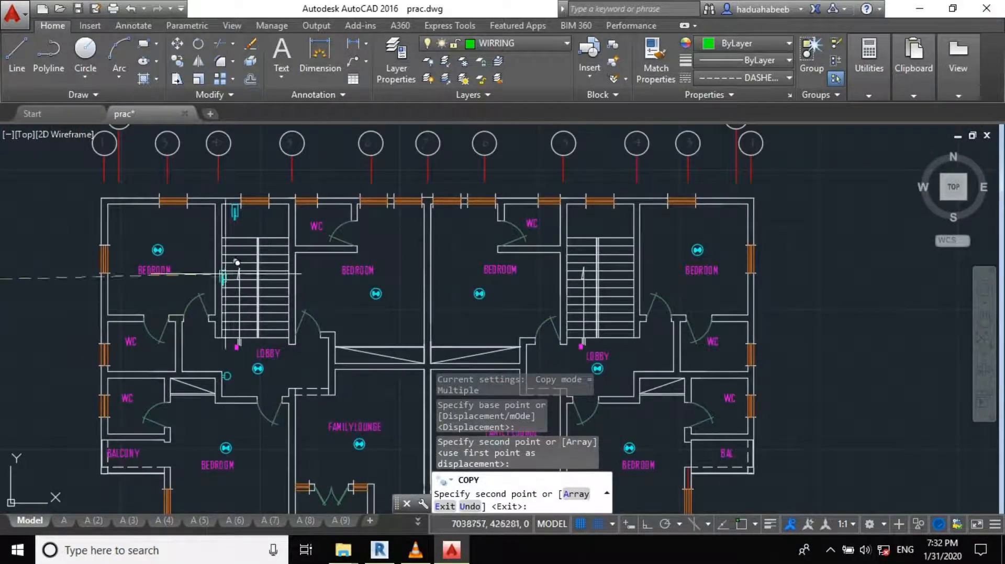
scroll("down", 3)
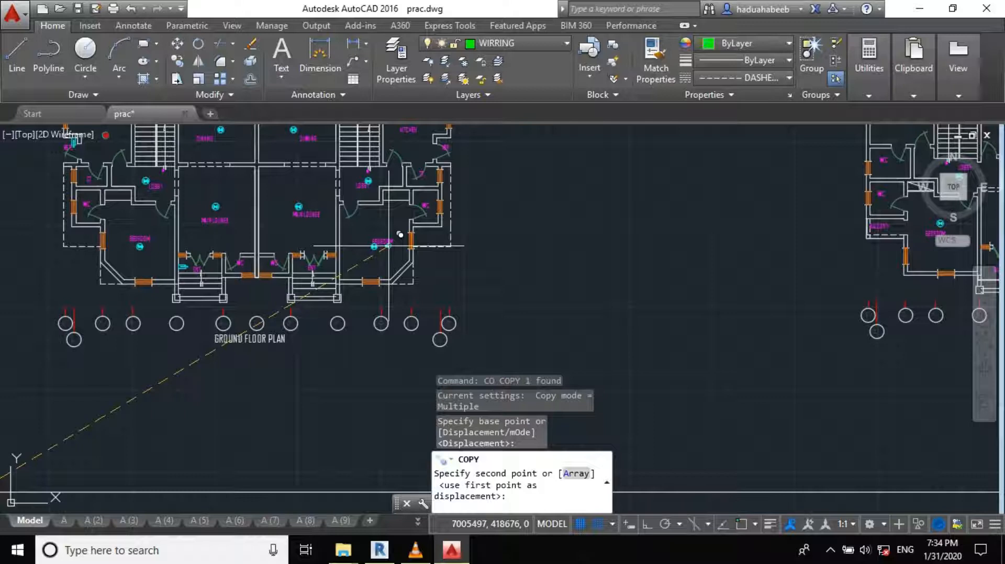
mouse_move(390, 247)
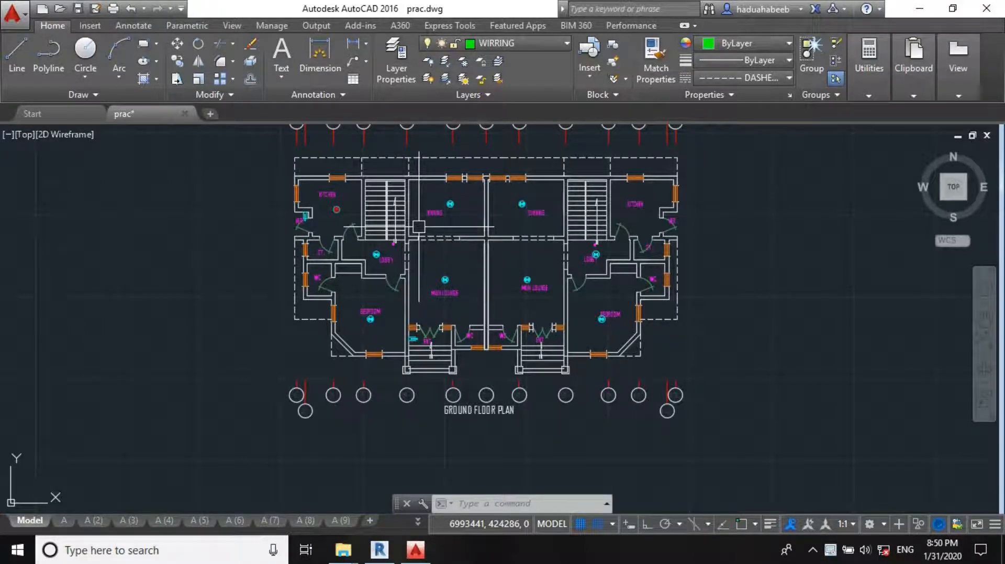
mouse_move(203, 143)
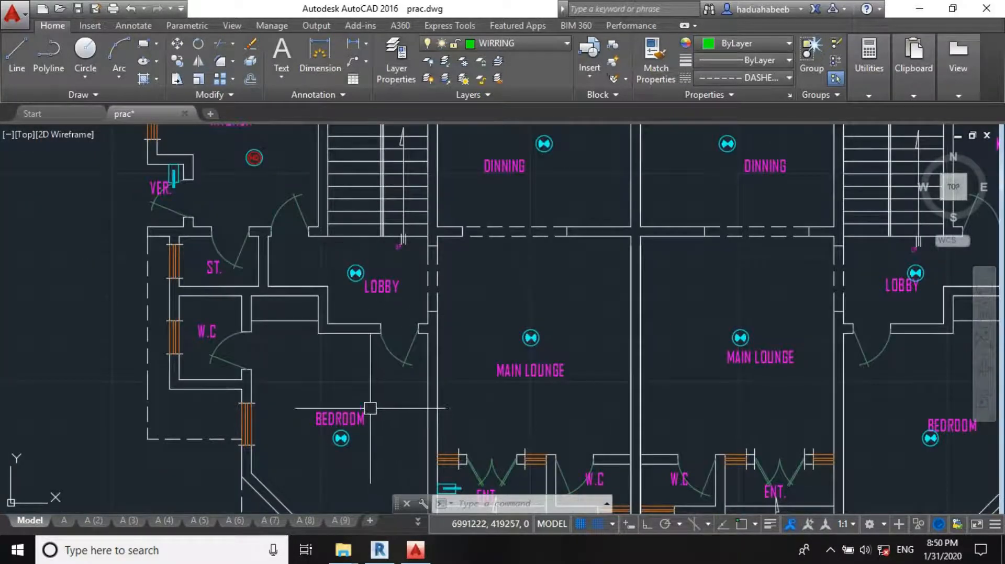
scroll("down", 3)
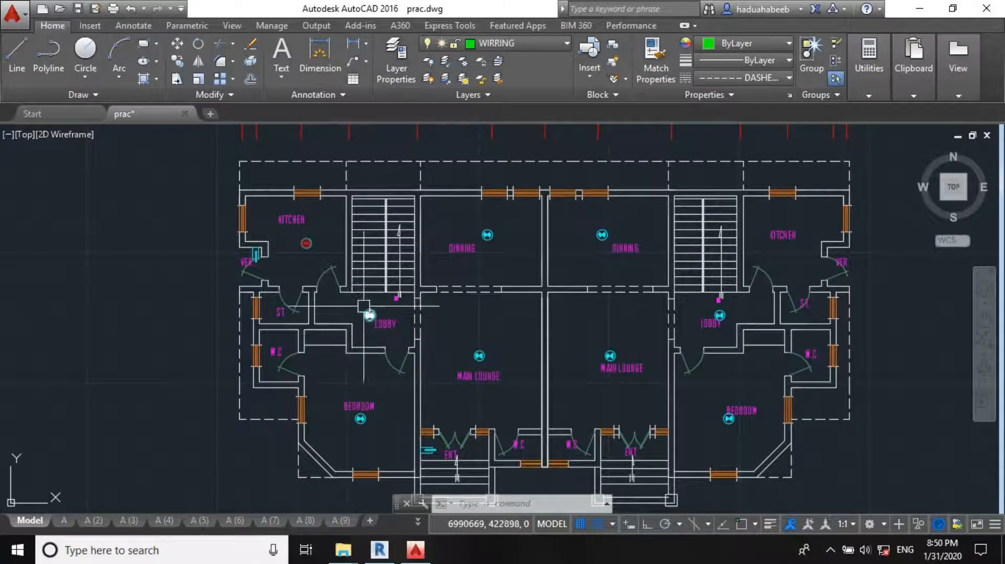
mouse_move(368, 314)
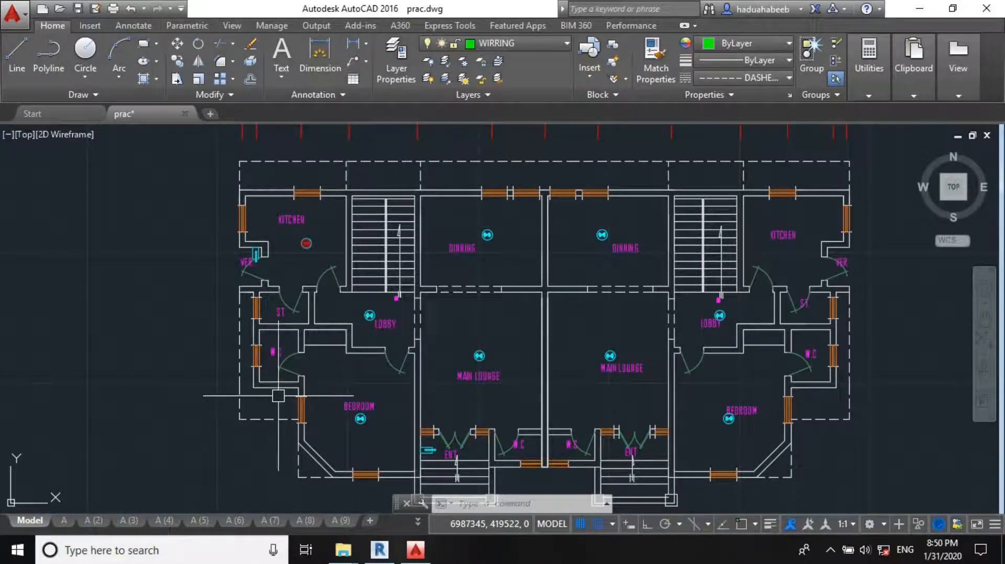
mouse_move(270, 399)
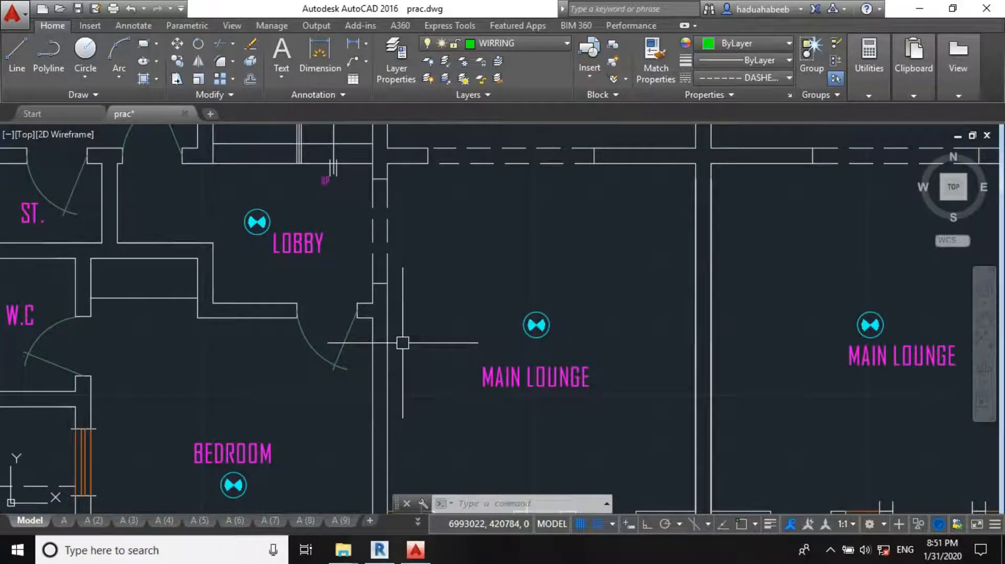
mouse_move(375, 323)
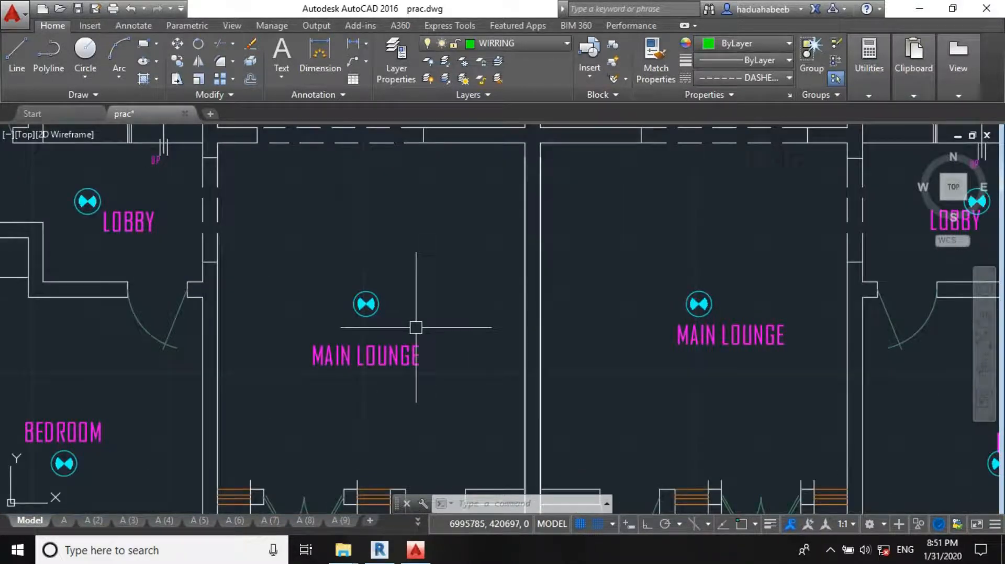
mouse_move(414, 332)
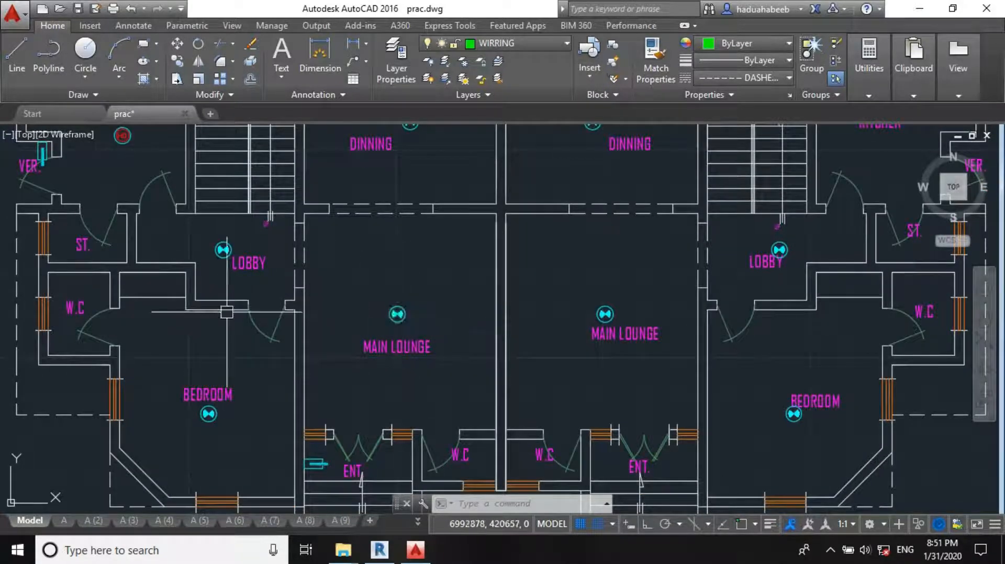
scroll("down", 3)
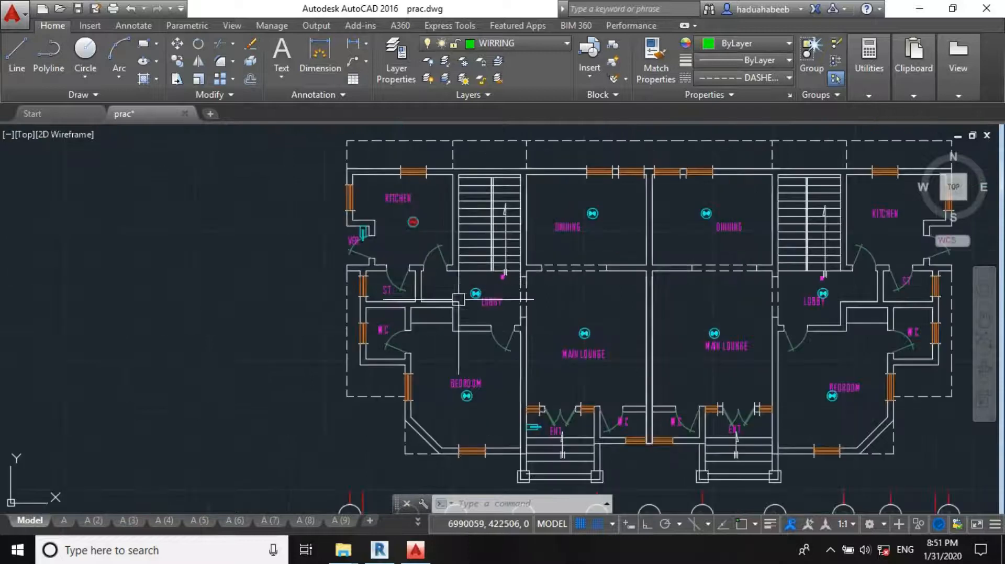
Step: Zoom between floor plans while copying the call point beside the bedroom lobby door
scroll("down", 3)
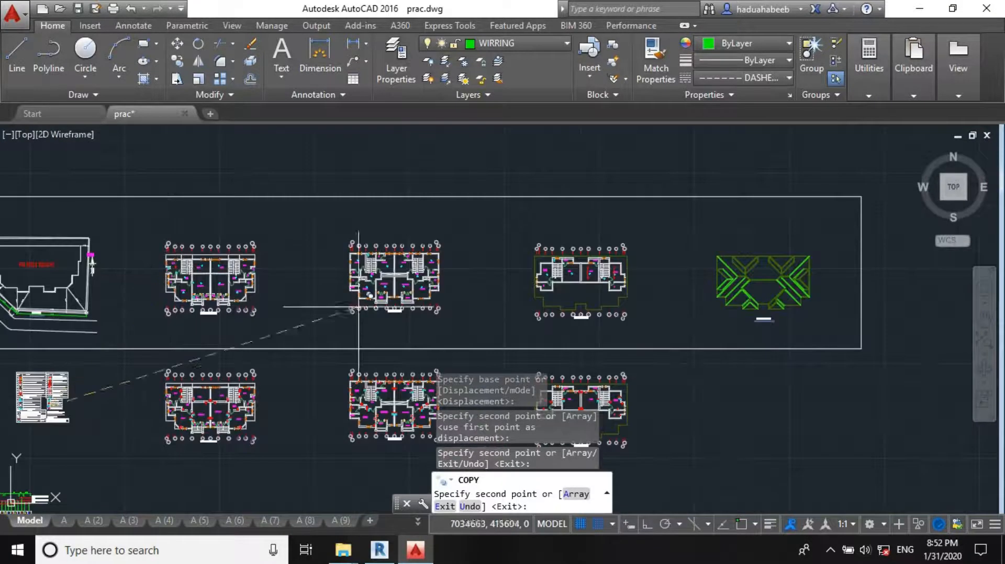
scroll("up", 3)
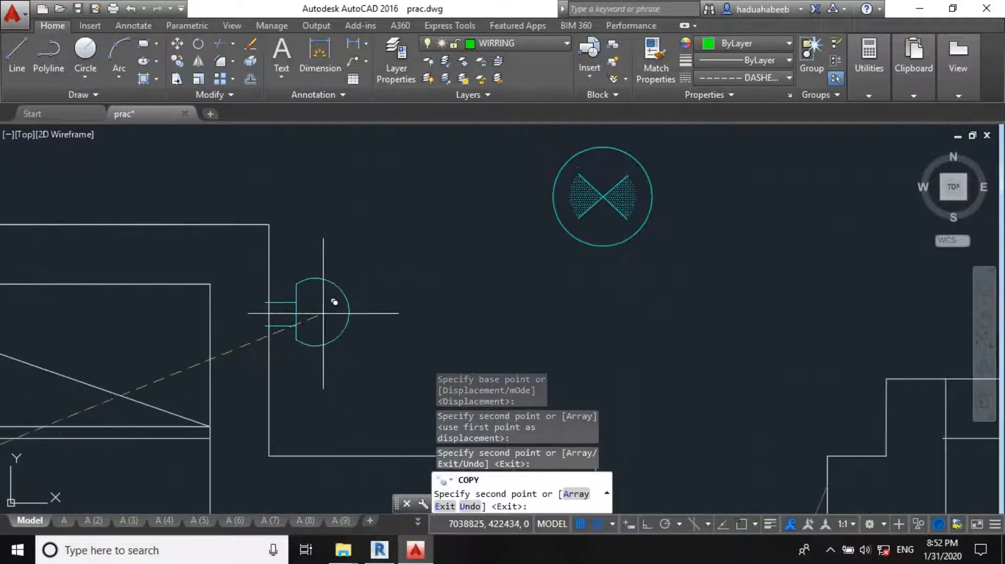
scroll("down", 3)
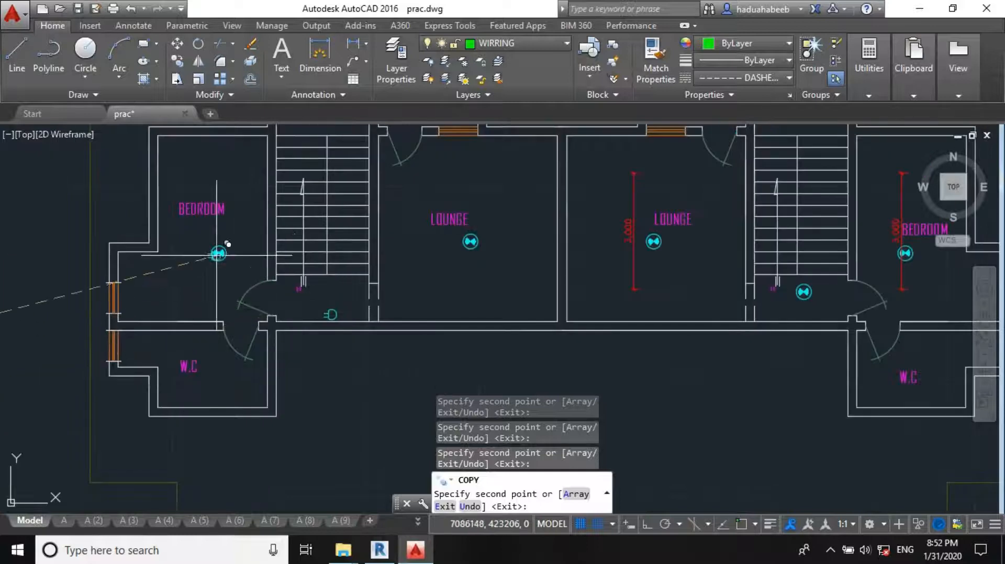
scroll("down", 3)
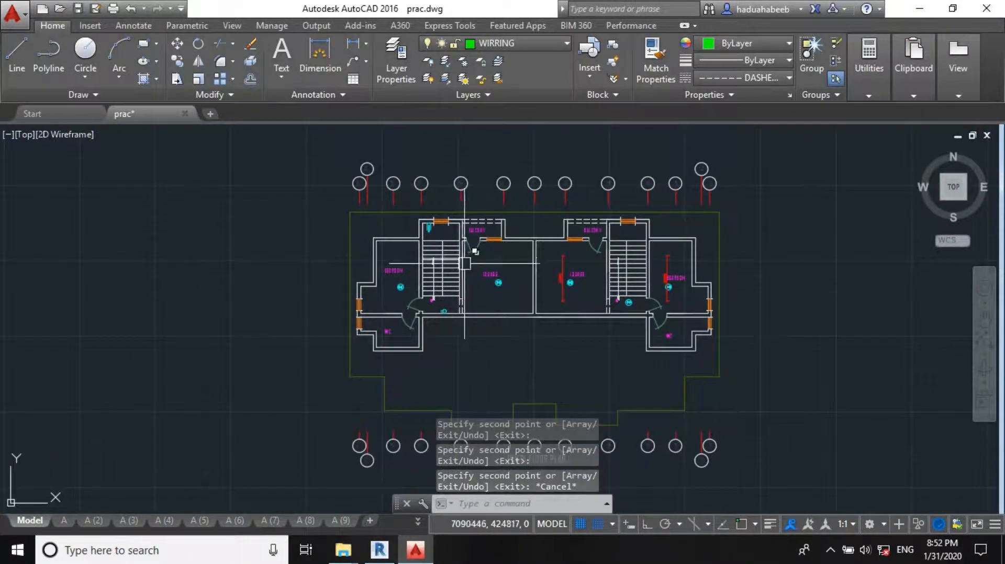
Step: Select the main lounge call point to reposition it on the wall above the entrance
scroll("down", 3)
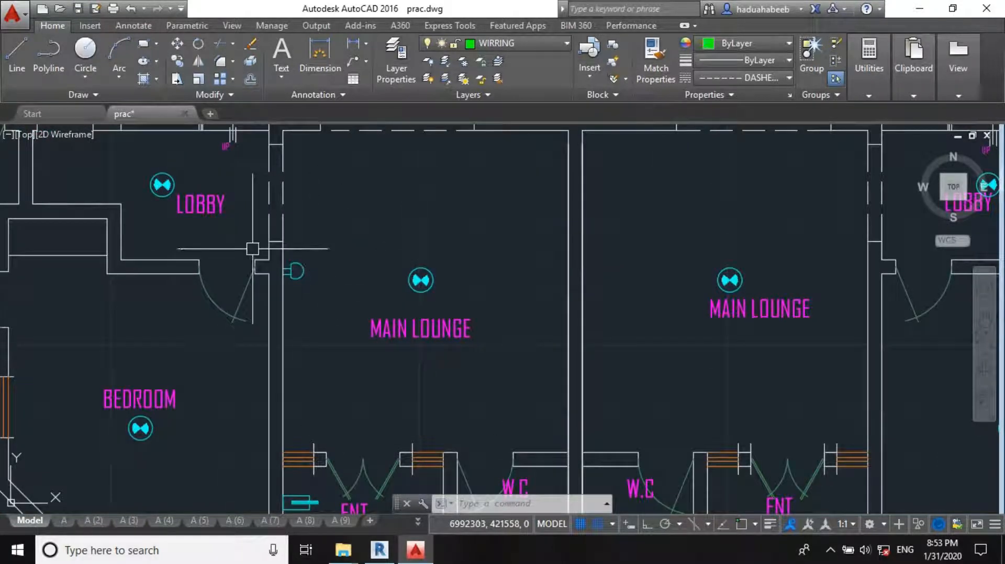
scroll("down", 3)
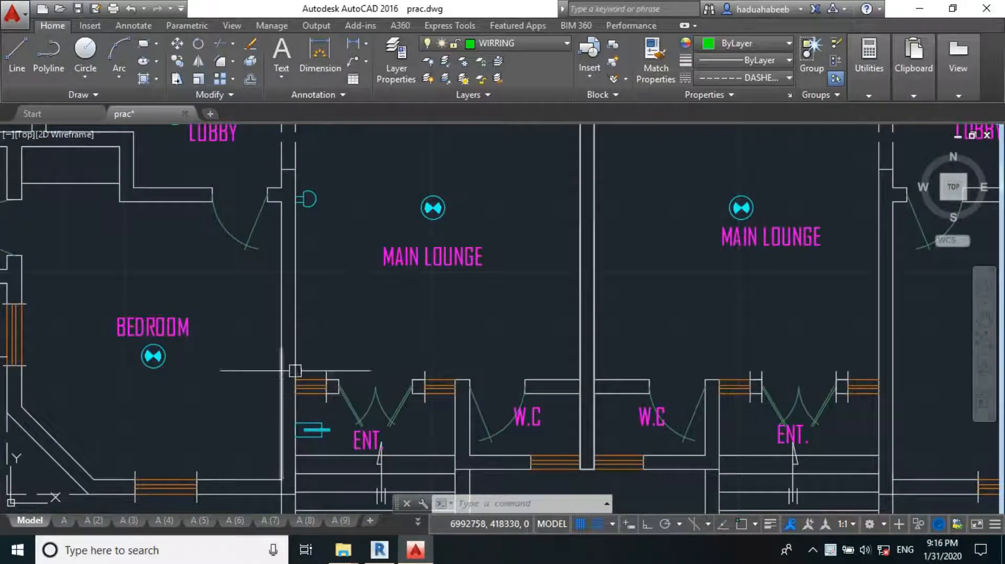
mouse_move(393, 301)
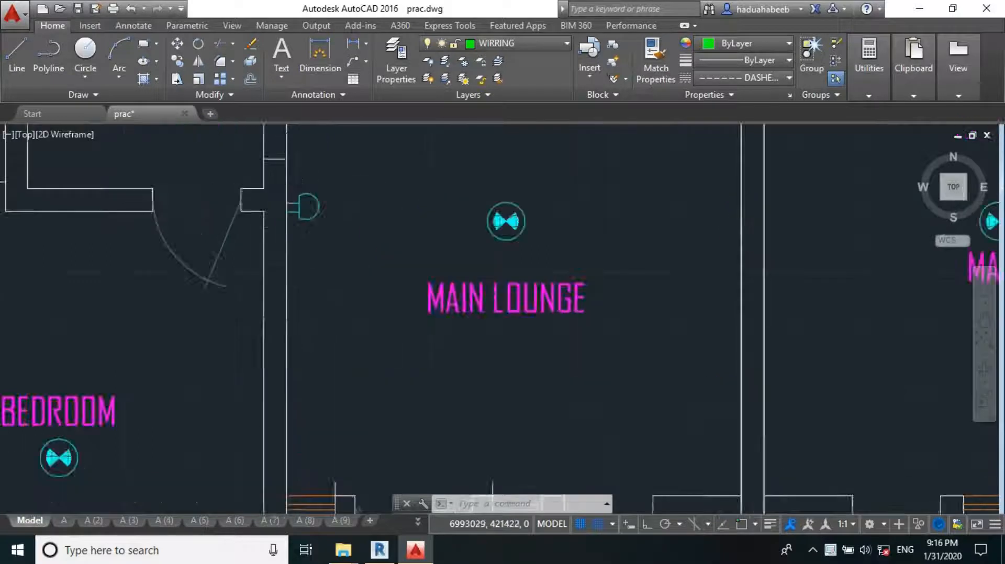
scroll("down", 3)
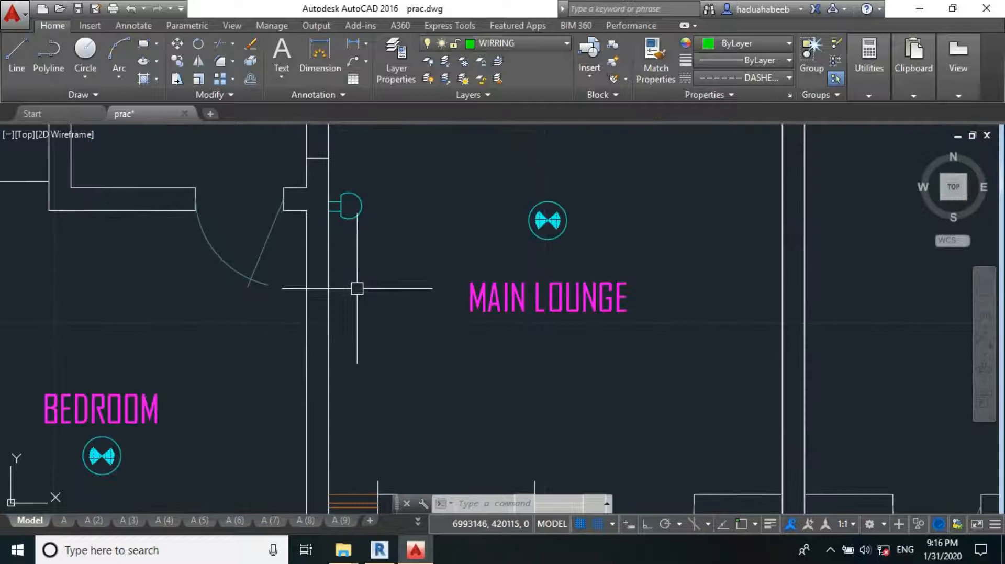
left_click(346, 205)
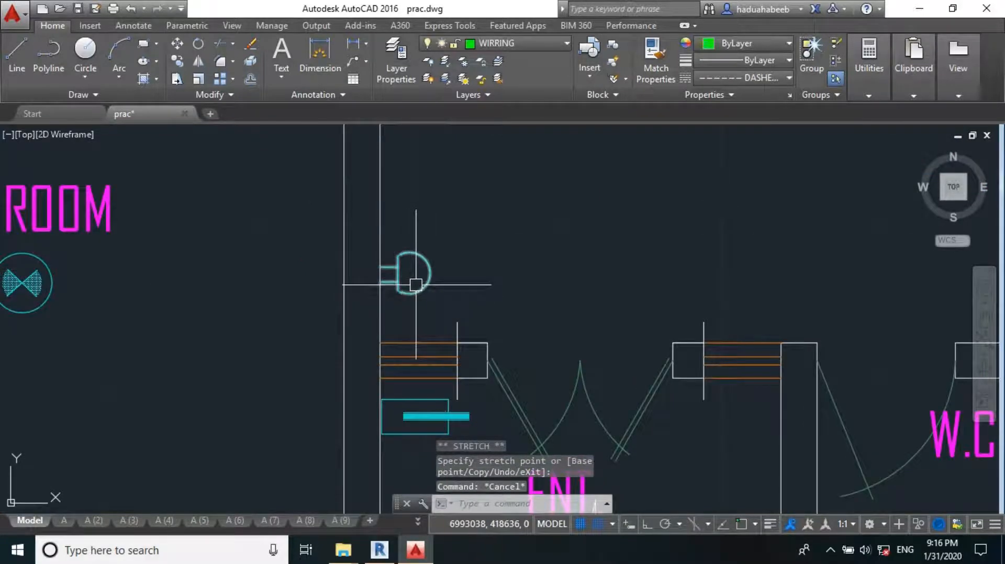
Step: Zoom to the lounge wall beside the staircase where the call point is set
scroll("down", 3)
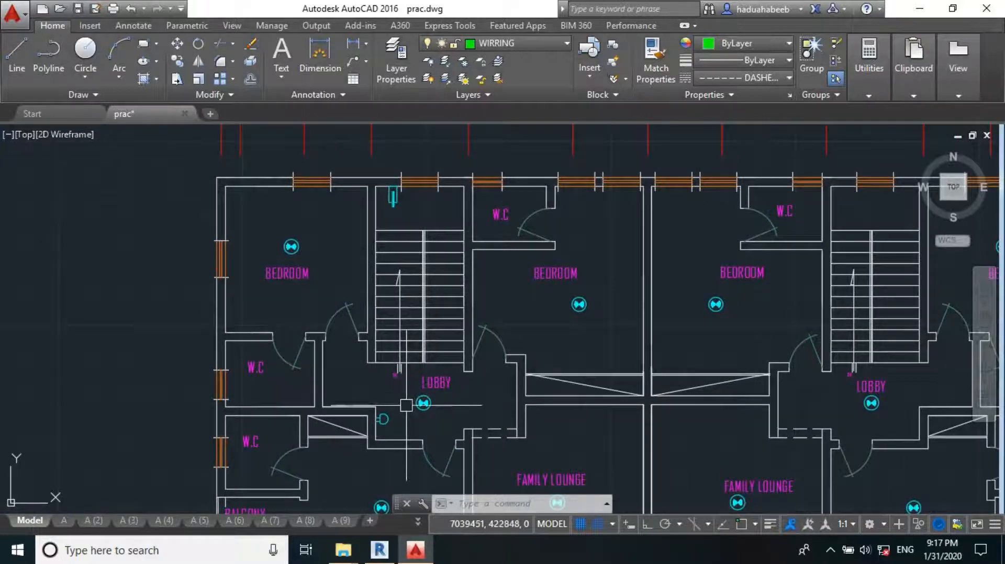
scroll("down", 3)
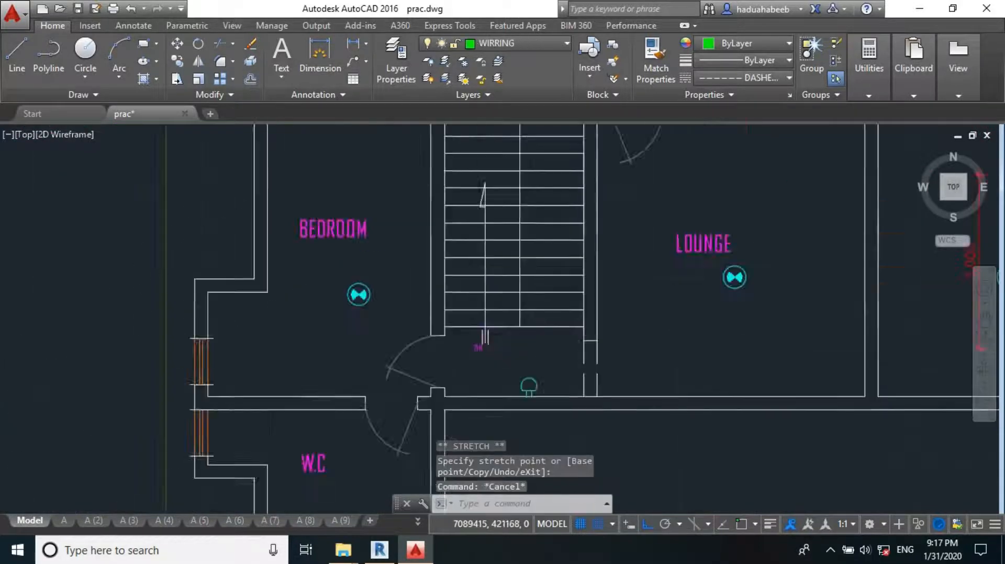
scroll("down", 3)
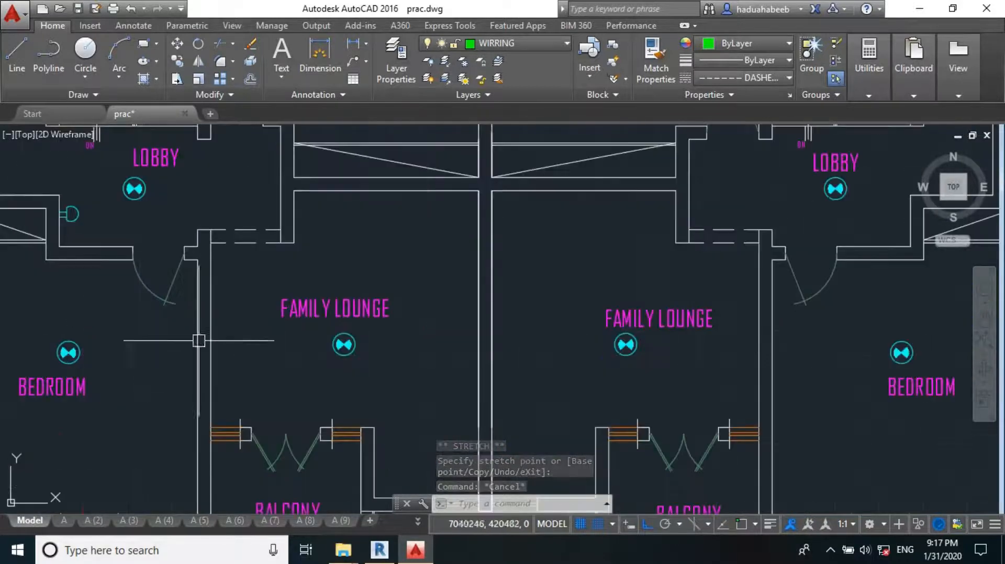
scroll("down", 3)
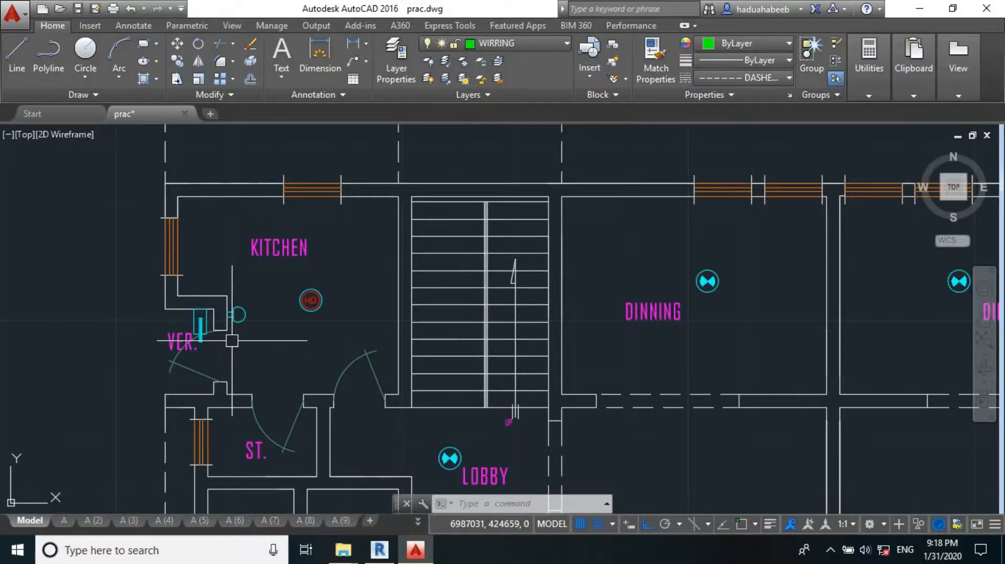
mouse_move(124, 488)
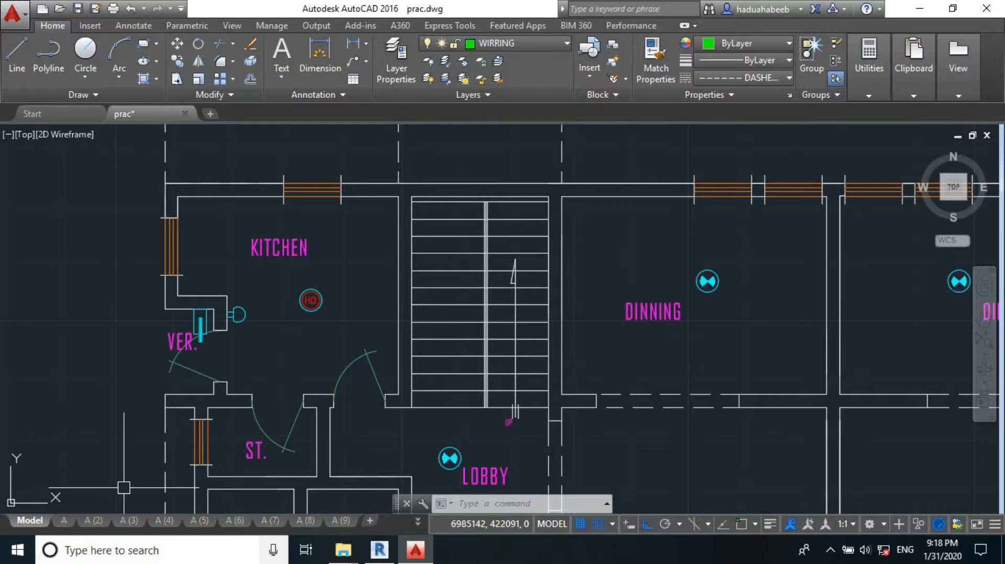